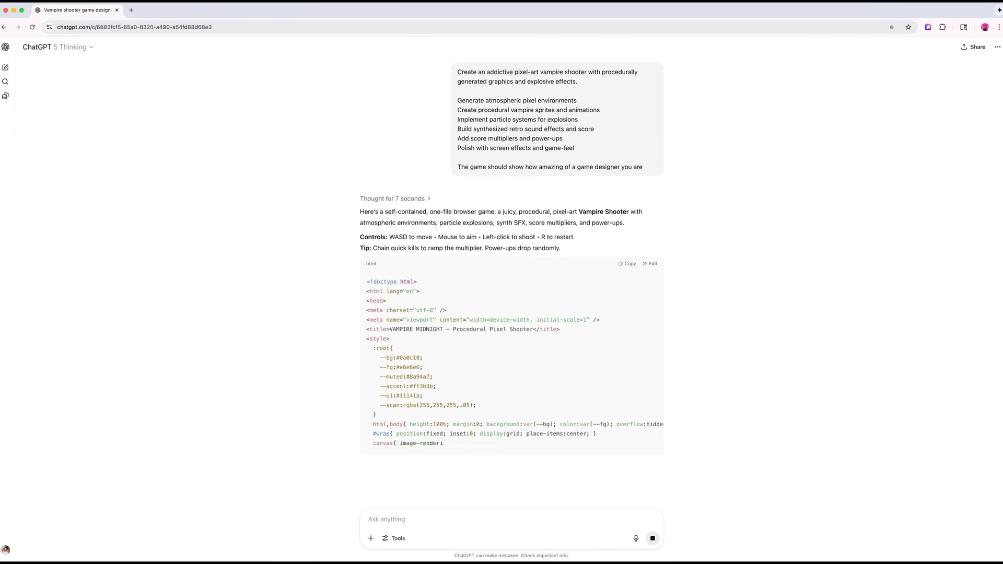
pyautogui.scroll(-3)
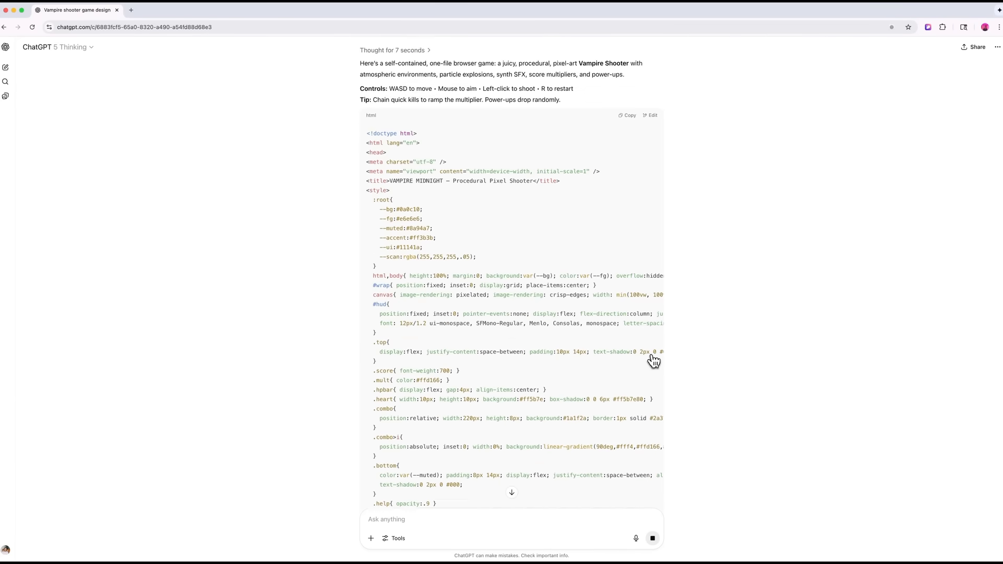
pyautogui.scroll(-3)
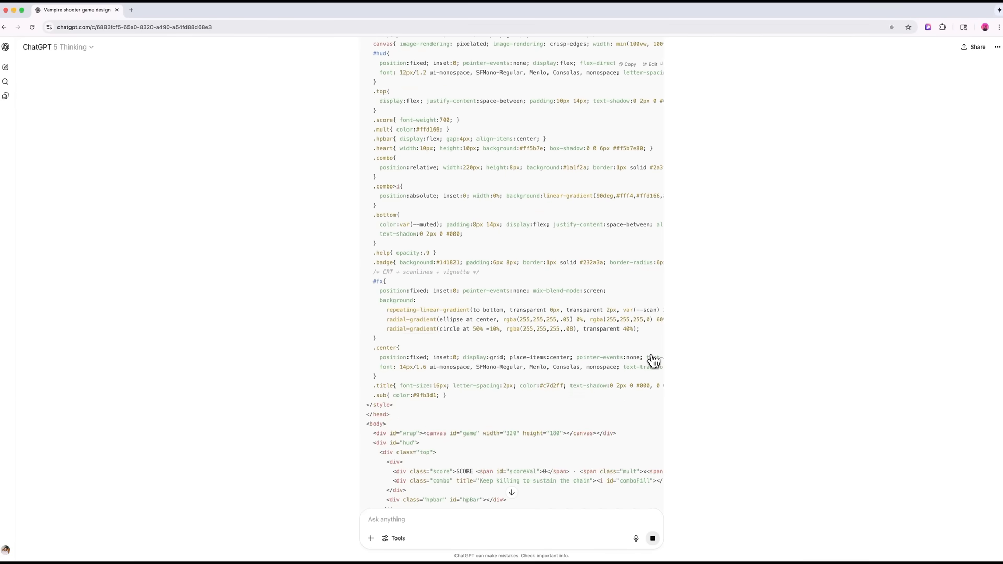